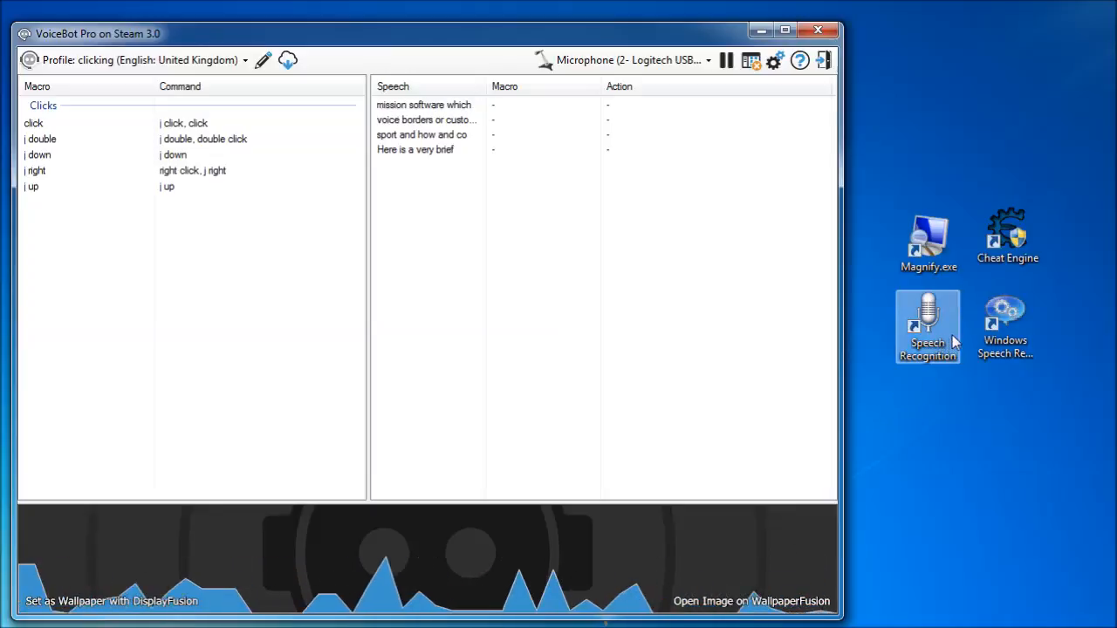
mouse_move(1005, 314)
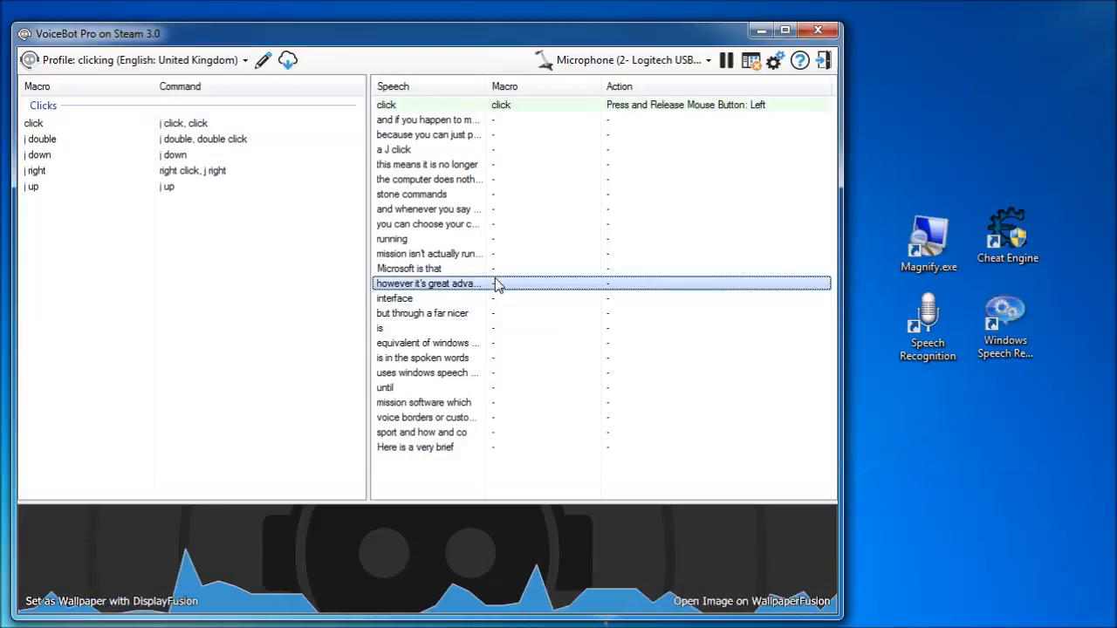
Scroll the speech log while the spoken 'click' triggers Press and Release Mouse Button: Left
scroll(down, 3)
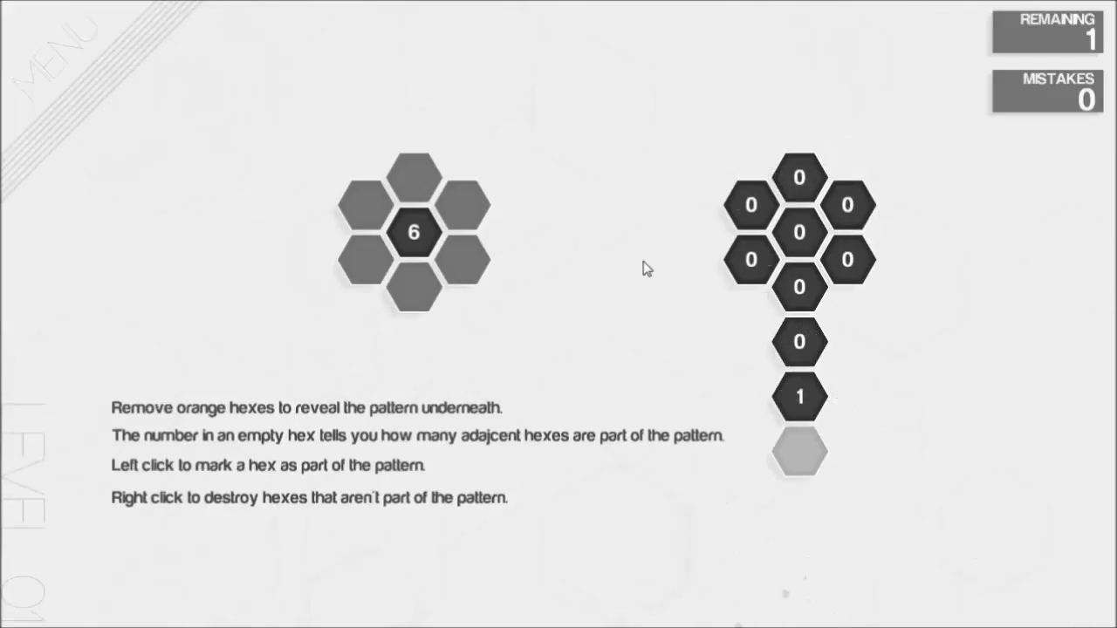
mouse_move(709, 272)
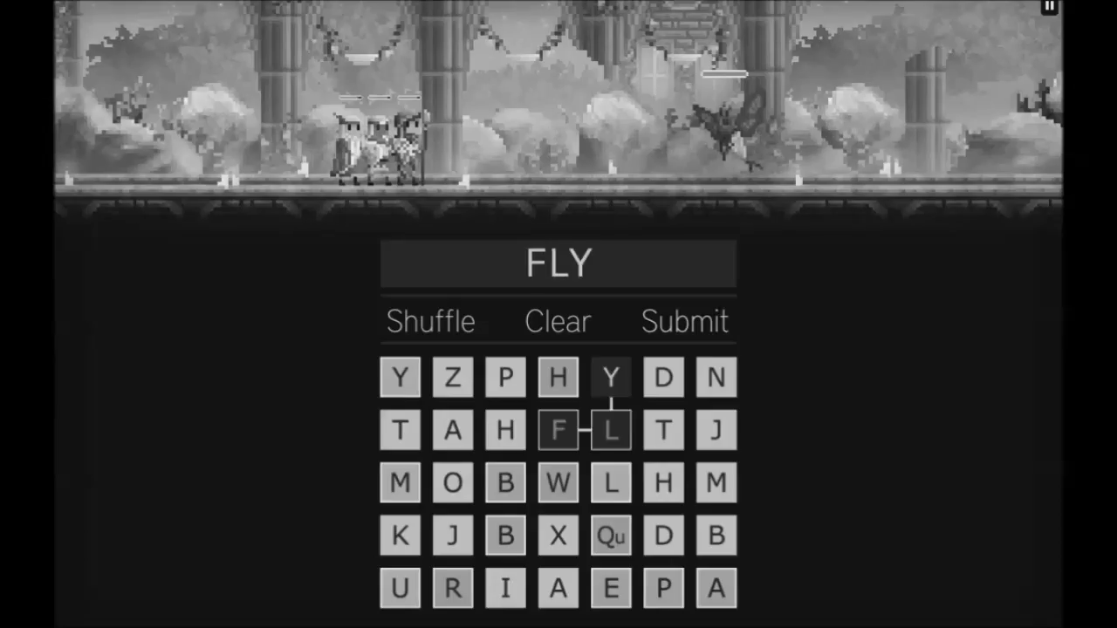
click(684, 321)
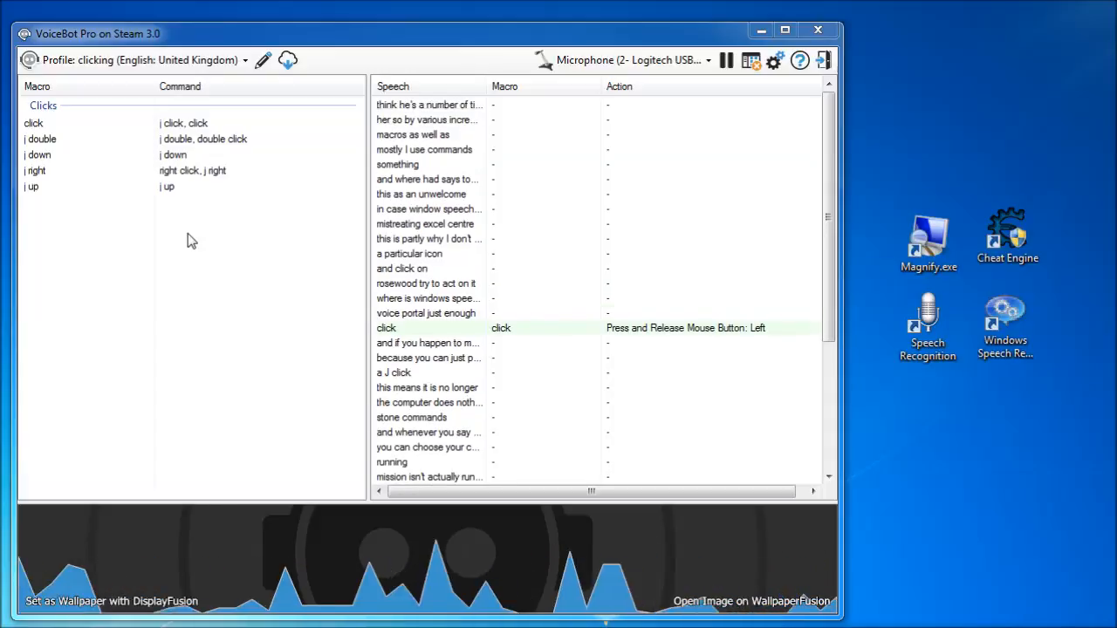
scroll(down, 3)
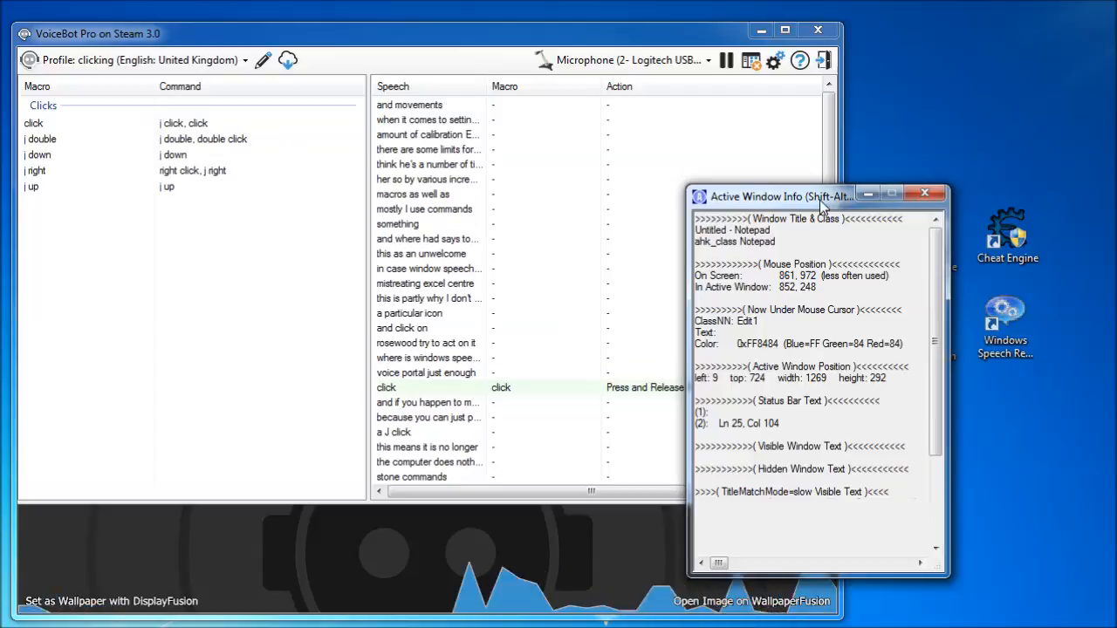
Move the Active Window Info window aside to inspect VoiceBot Pro and the desktop Program Manager
drag(782, 195, 628, 185)
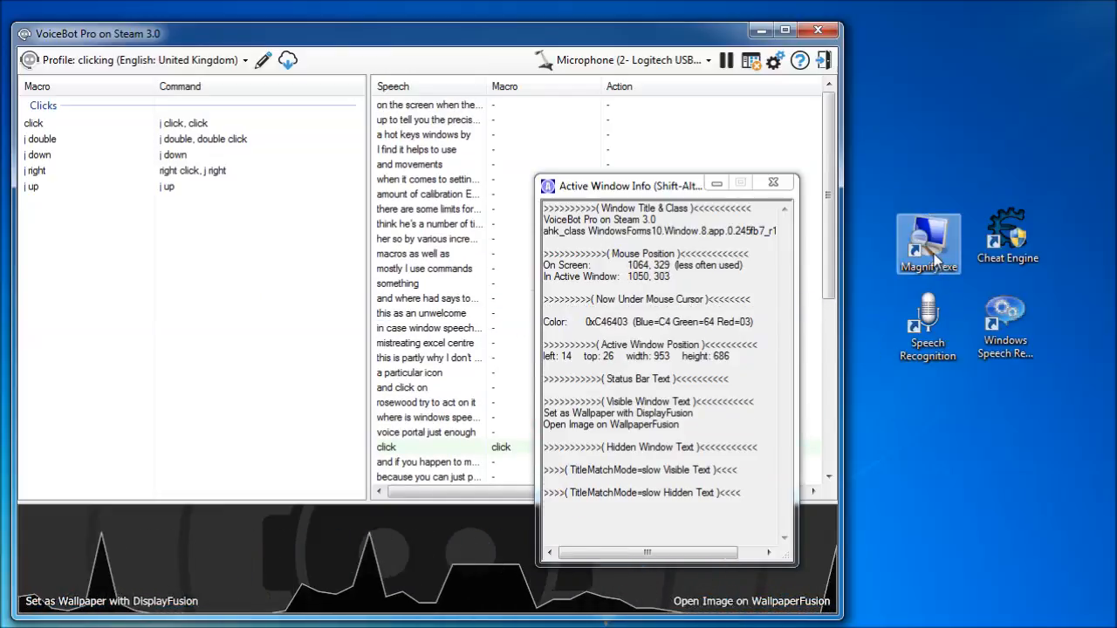
mouse_move(928, 245)
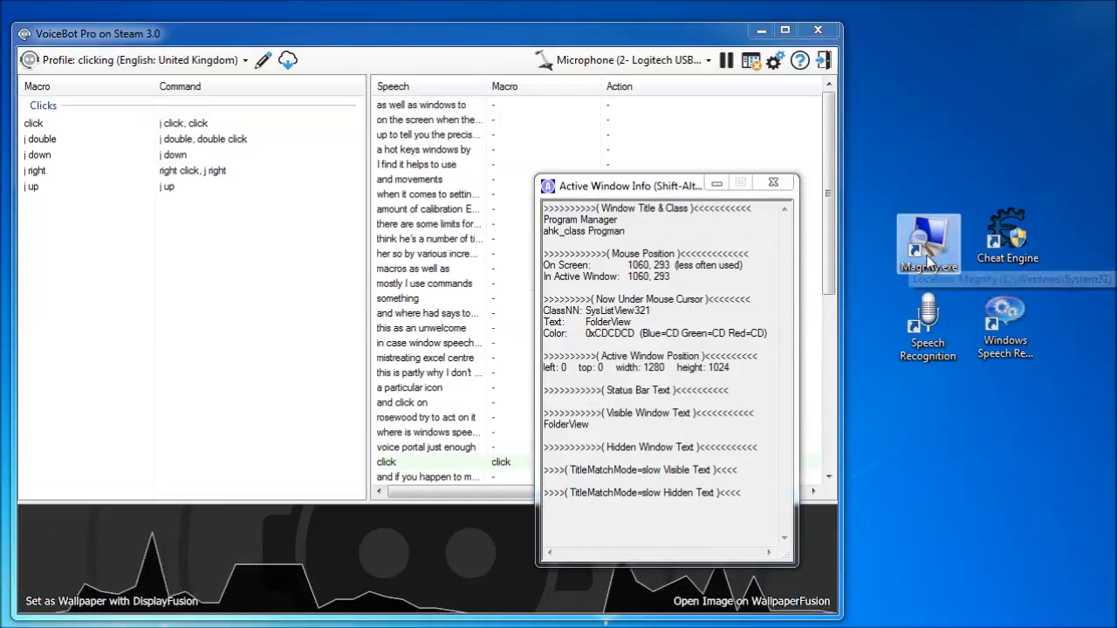
mouse_move(928, 260)
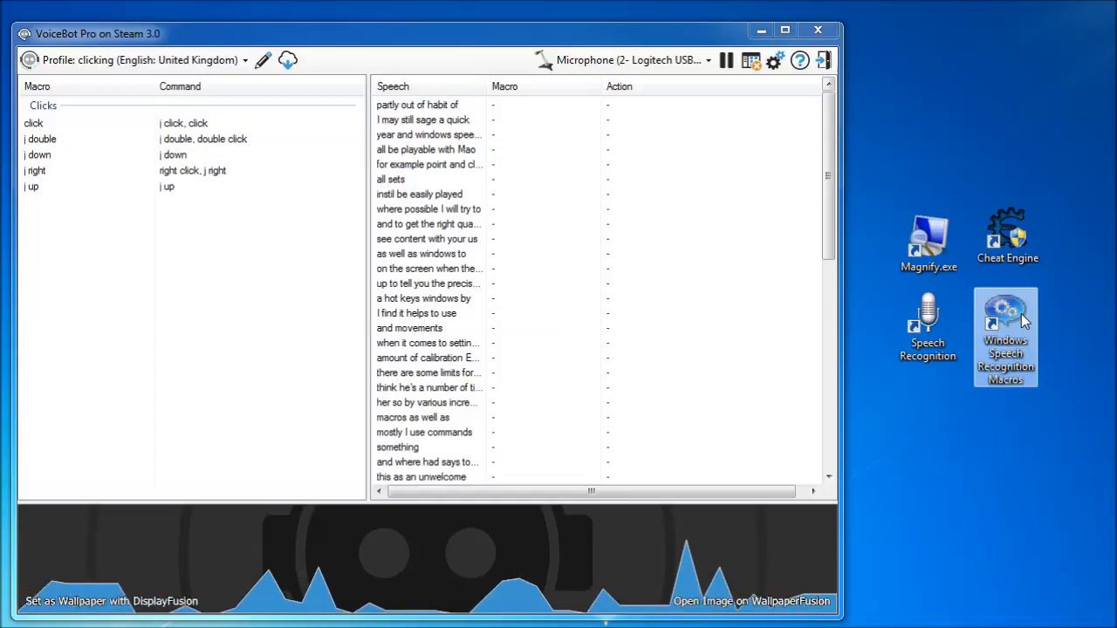
Close Window Spy and pause recognition so the log records VoiceBot listening then VoiceBot paused
scroll(down, 3)
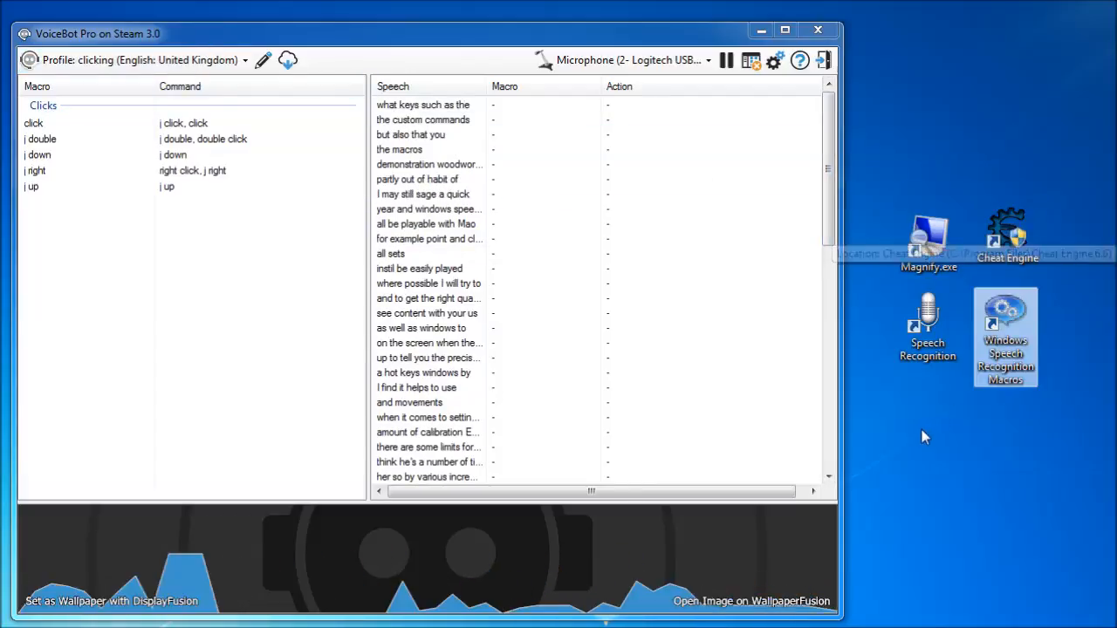
click(774, 59)
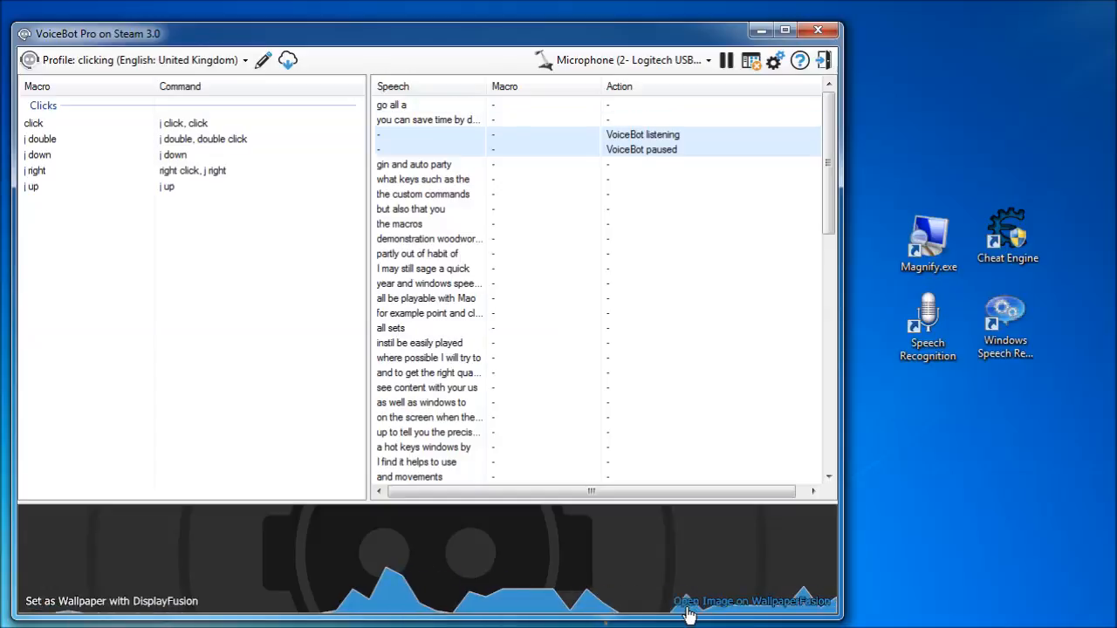
scroll(down, 3)
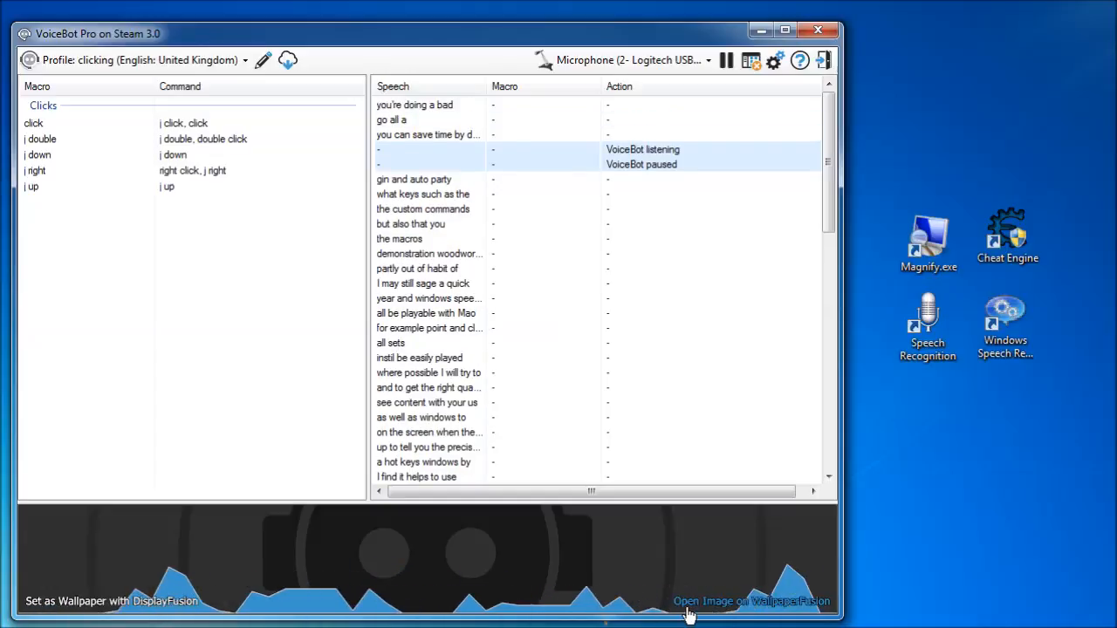